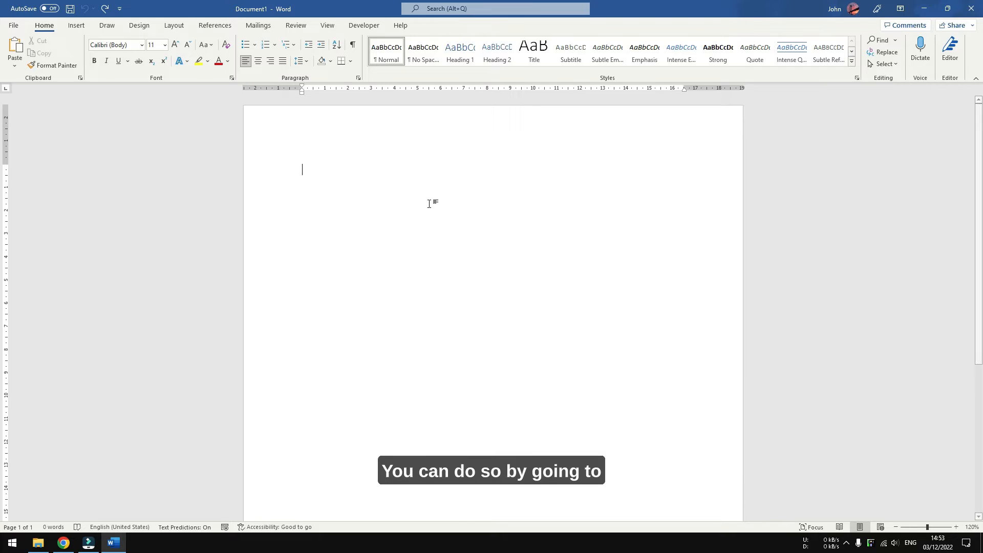
Insert the arctic fox photo from this device into the blank document
click(76, 25)
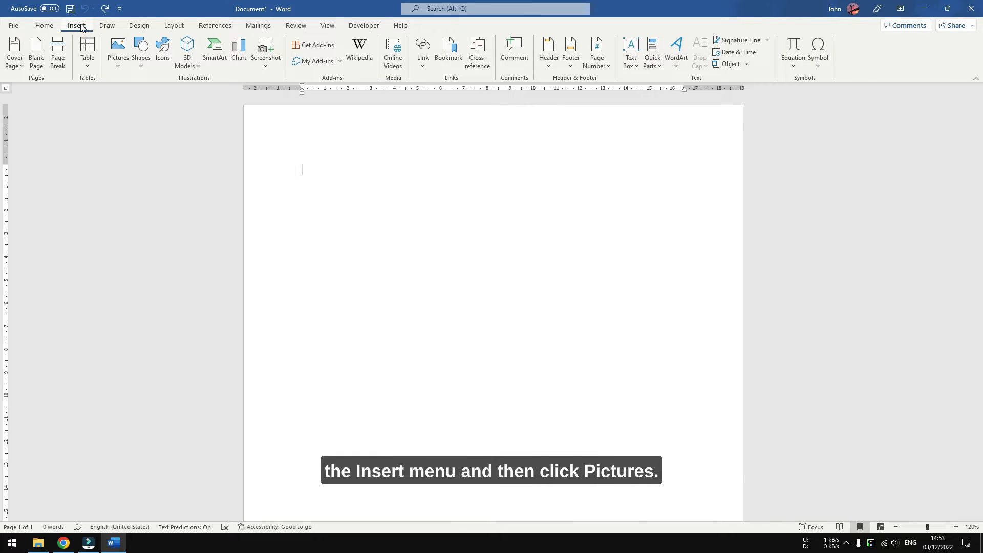
click(118, 48)
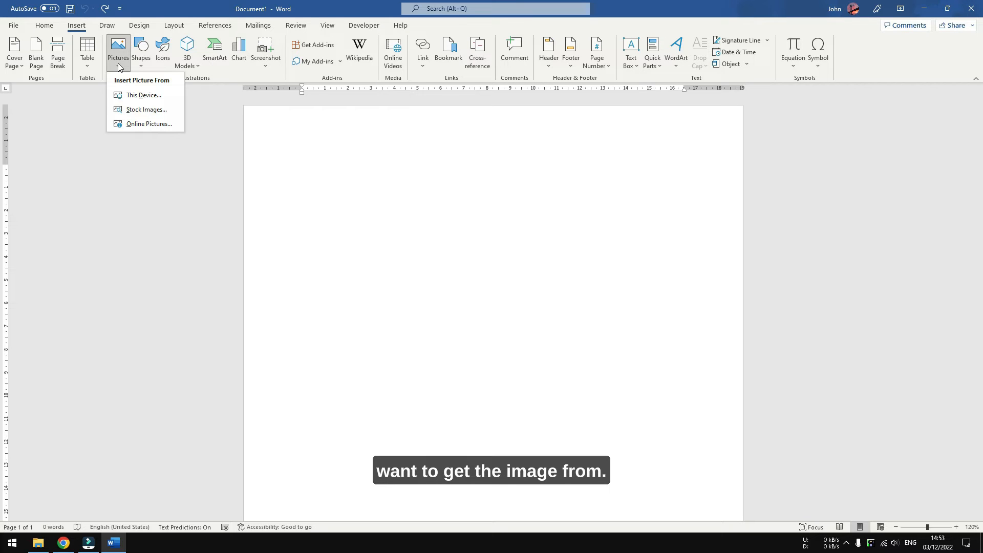
click(143, 95)
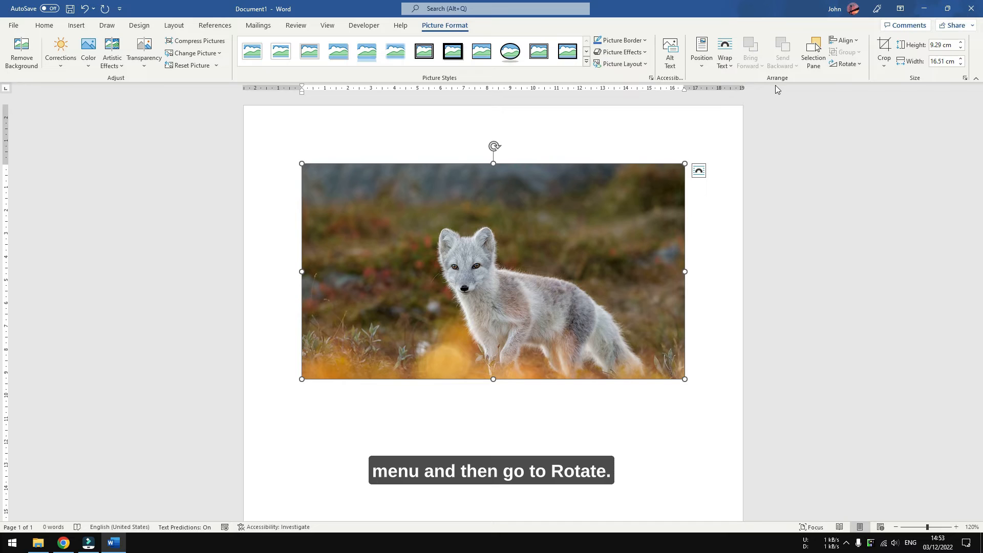
Flip the fox photo horizontally using Rotate > Flip Horizontal
click(847, 63)
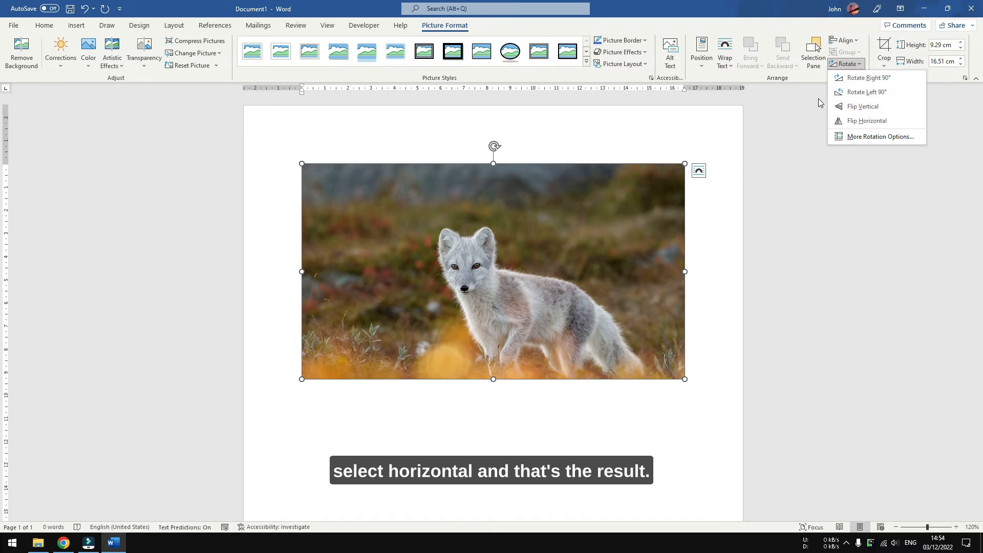
click(866, 121)
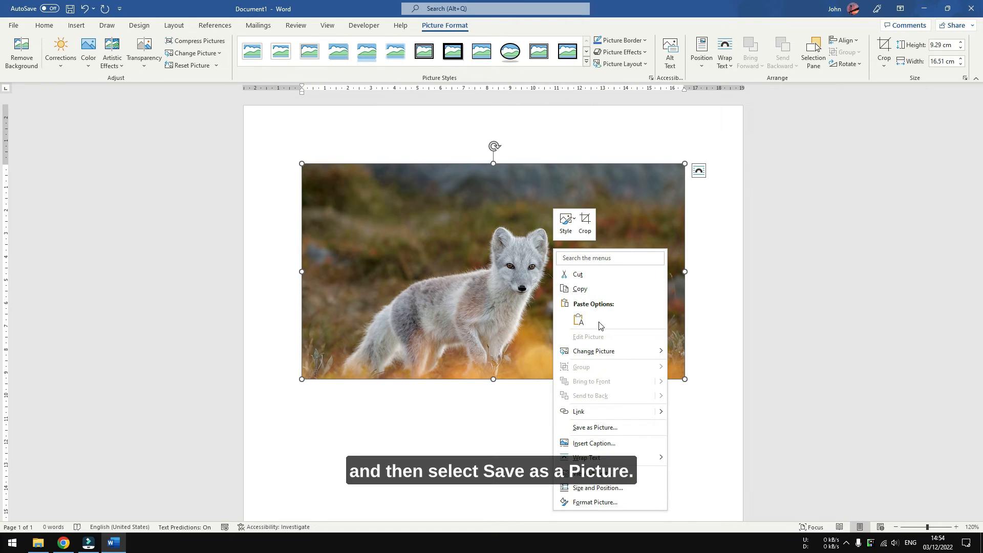
Export the flipped photo as a JPEG named 'Mirrored' in Pictures
click(595, 428)
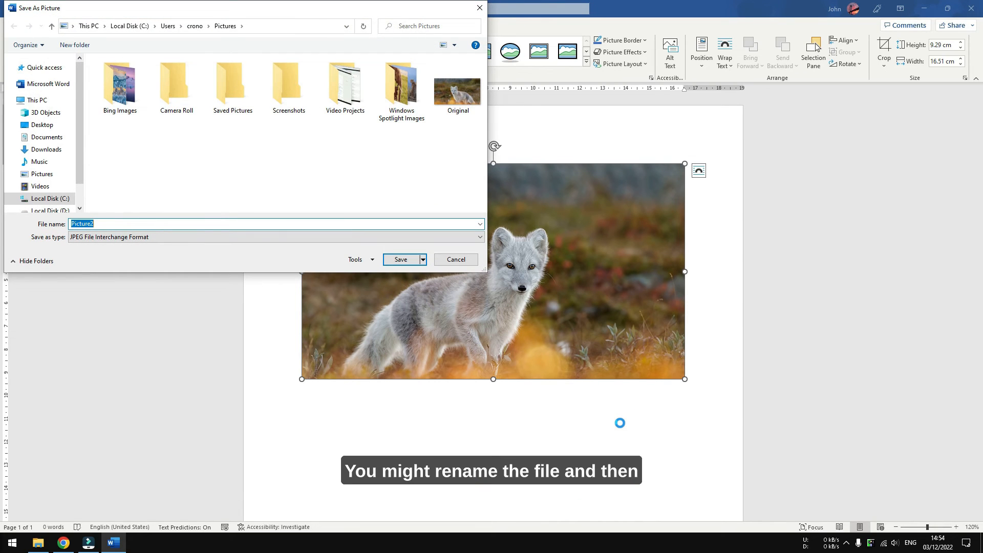
text(Mirrored)
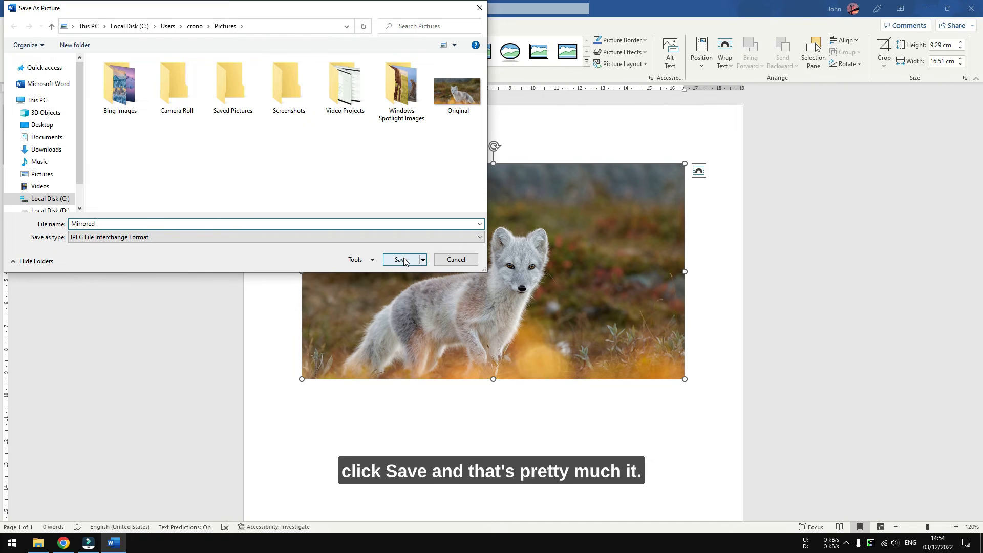
click(401, 259)
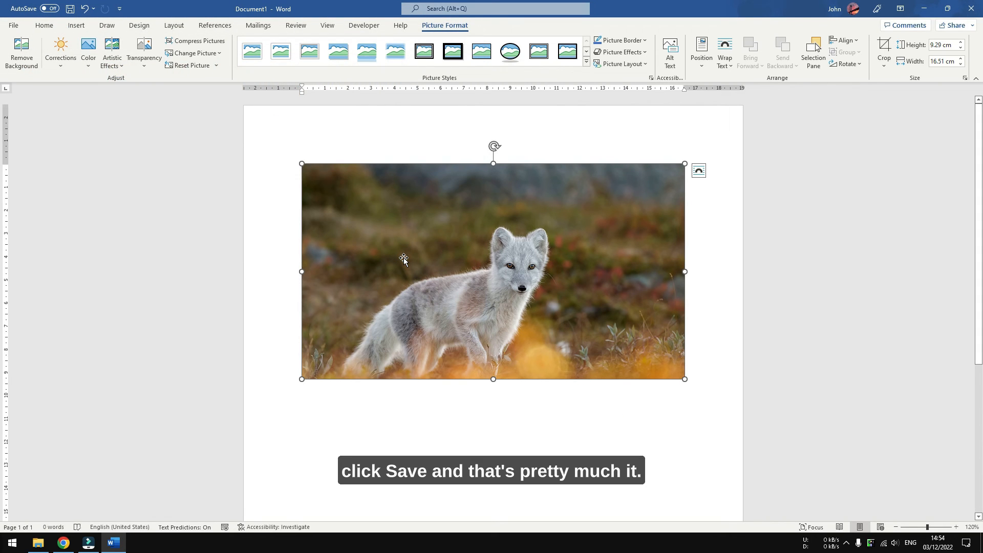